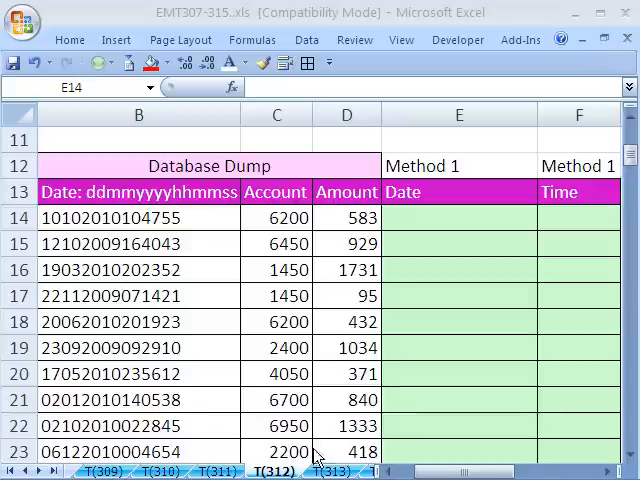
{"action": "mouse_move", "coordinate": [316, 456]}
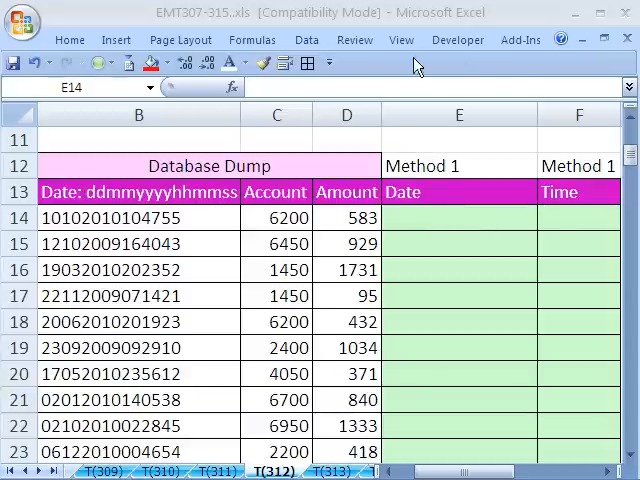
Step: Inspect the text timestamps in B14 and B15 and select the first Date cell E14
{"action": "left_click", "coordinate": [458, 216]}
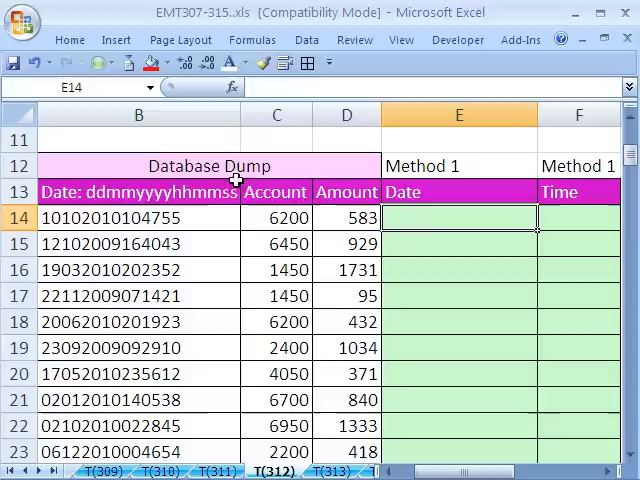
{"action": "left_click", "coordinate": [138, 244]}
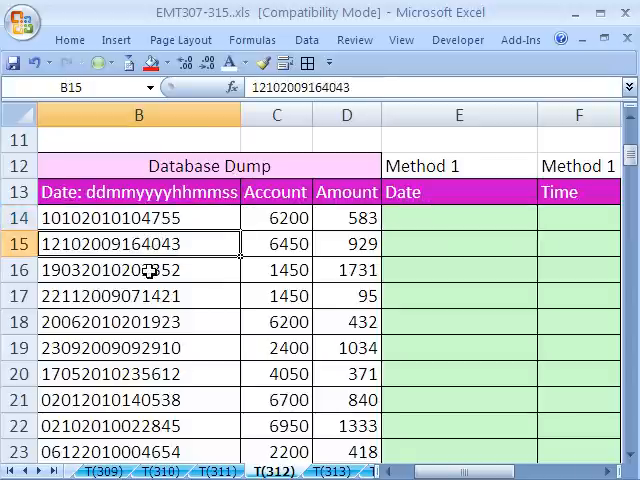
{"action": "left_click", "coordinate": [346, 218]}
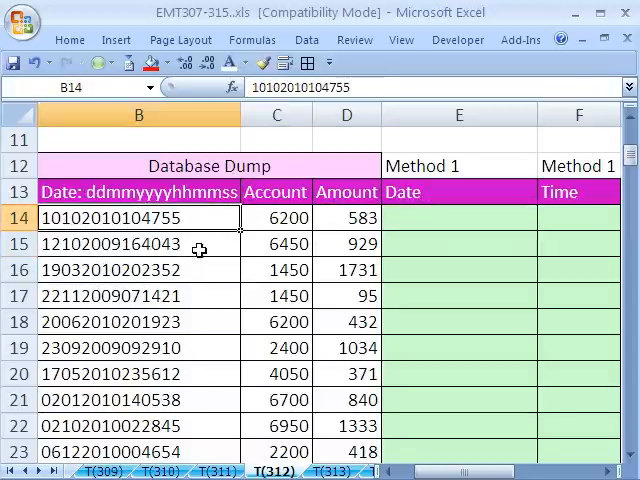
{"action": "mouse_move", "coordinate": [100, 198]}
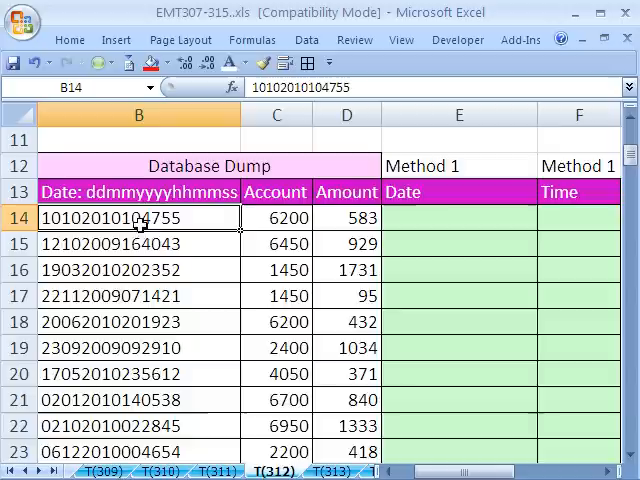
{"action": "mouse_move", "coordinate": [450, 218]}
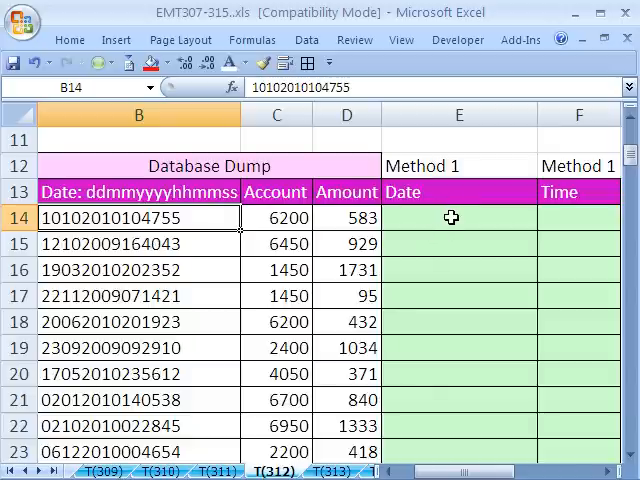
{"action": "mouse_move", "coordinate": [448, 218]}
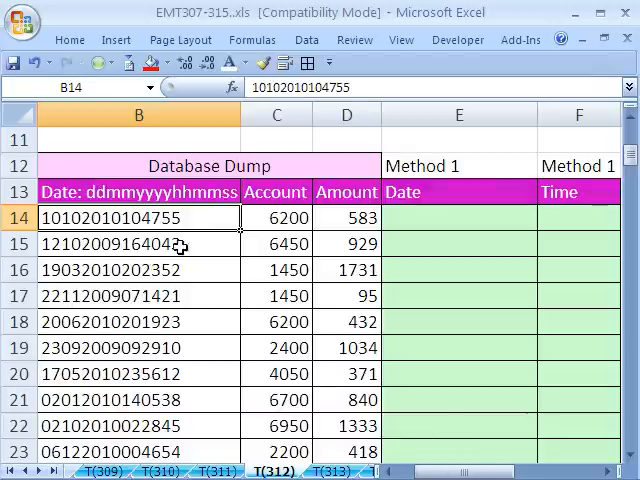
{"action": "mouse_move", "coordinate": [556, 244]}
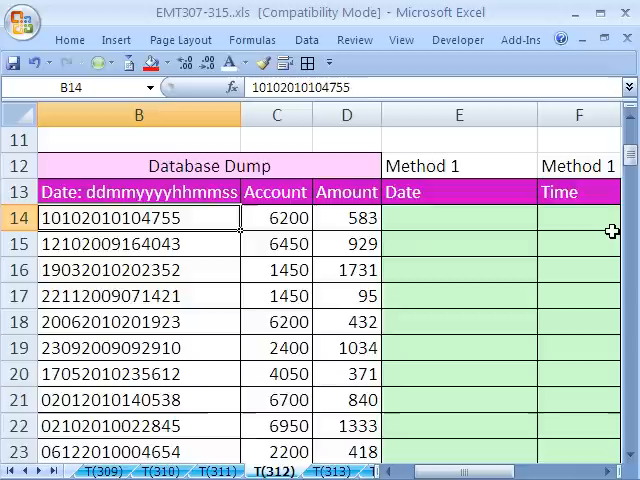
{"action": "left_click", "coordinate": [460, 218]}
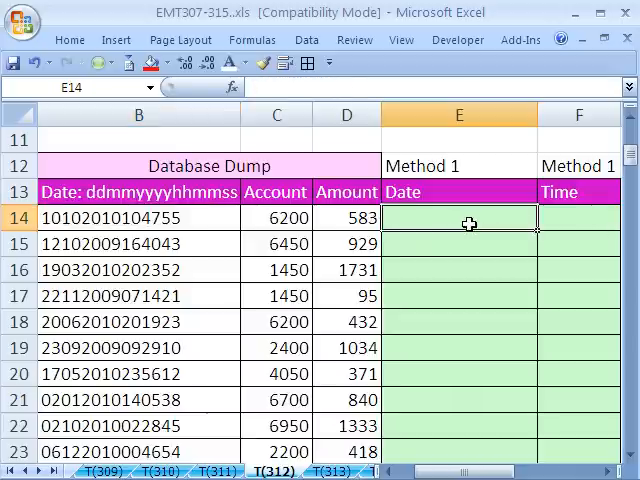
{"action": "mouse_move", "coordinate": [56, 218]}
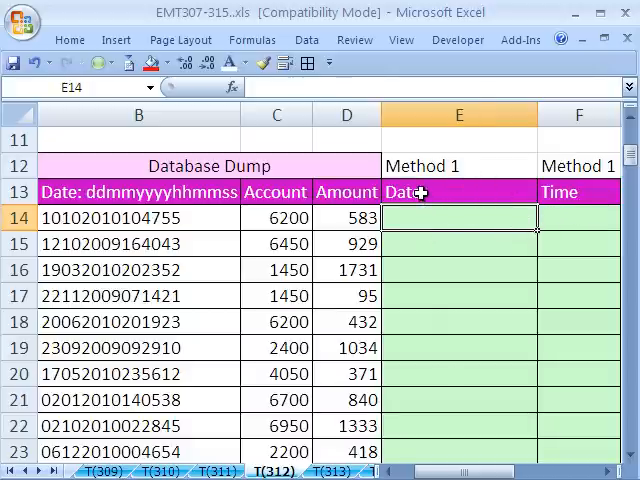
{"action": "scroll", "scroll_direction": "right", "scroll_amount": 3}
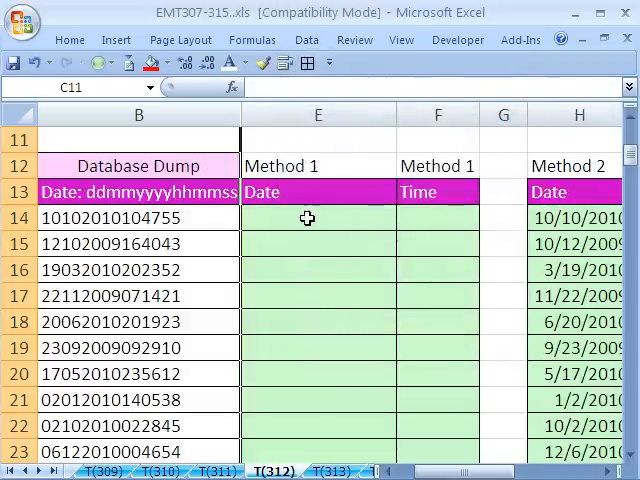
Step: Begin a DATE formula in E14 with 2009 as a demo year, then reopen it for editing
{"action": "left_click", "coordinate": [318, 216]}
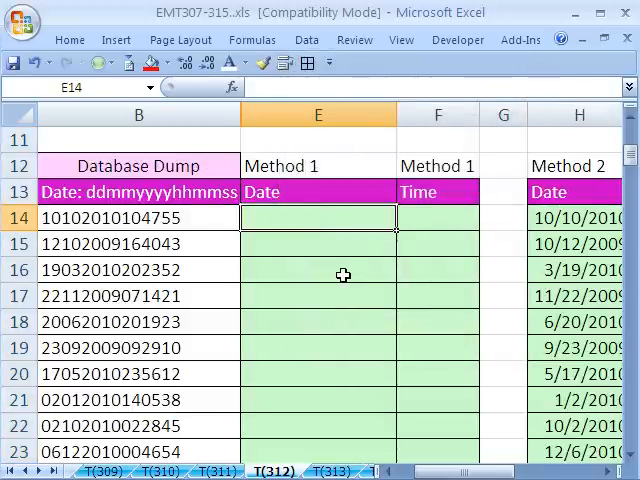
{"action": "type", "text": "=DATE("}
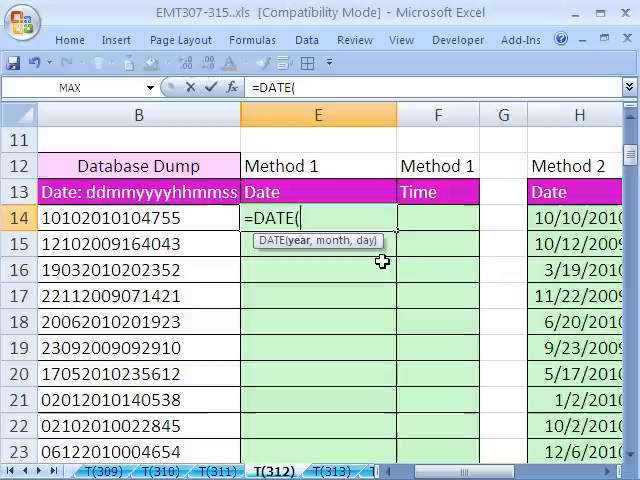
{"action": "type", "text": "2009,1,1"}
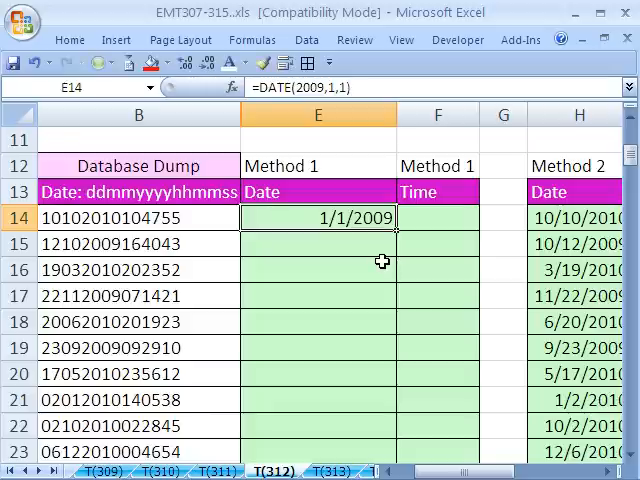
{"action": "double_click", "coordinate": [318, 218]}
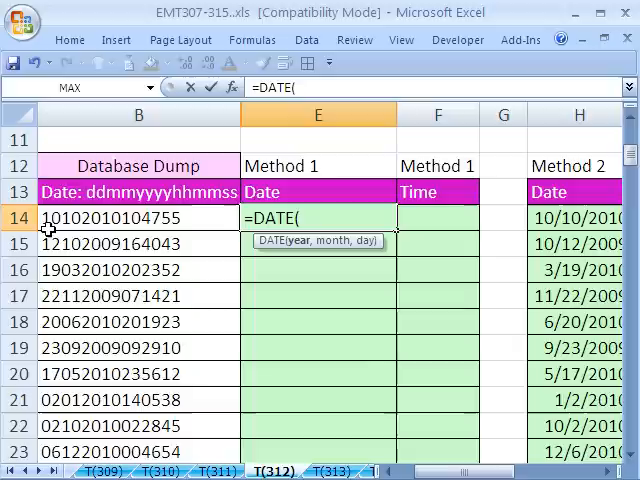
{"action": "mouse_move", "coordinate": [176, 256]}
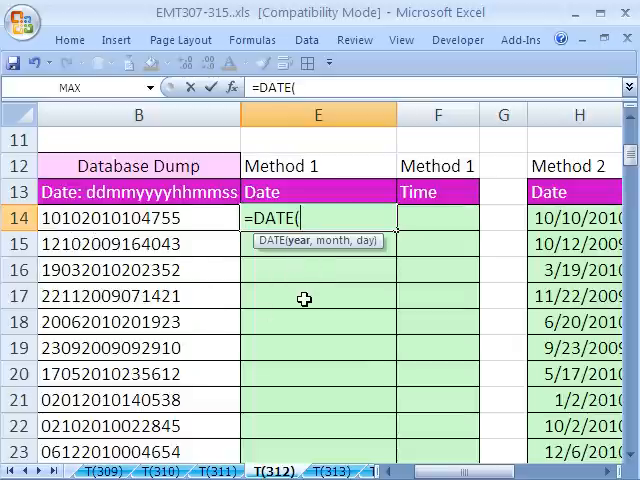
Step: Supply the year argument as MID(B14,5,4), taking four characters from position 5
{"action": "type", "text": "MID("}
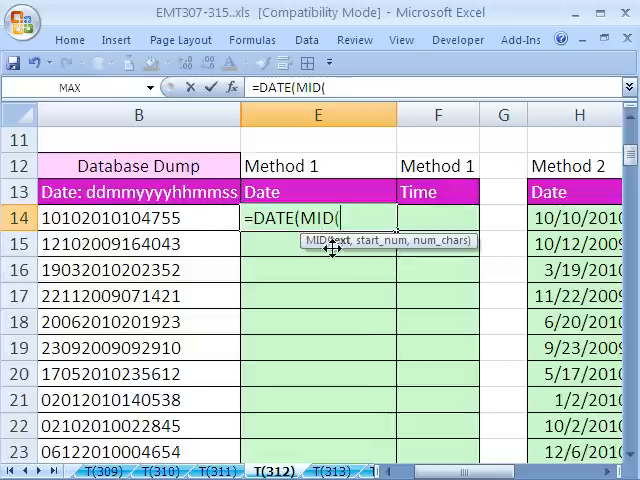
{"action": "left_click", "coordinate": [138, 218]}
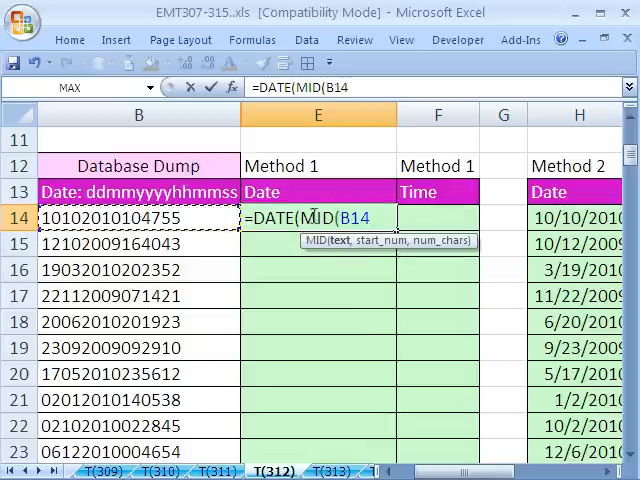
{"action": "type", "text": ","}
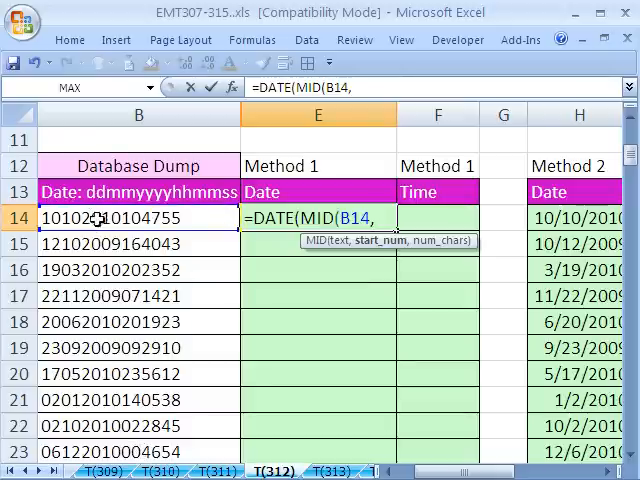
{"action": "left_click", "coordinate": [140, 216]}
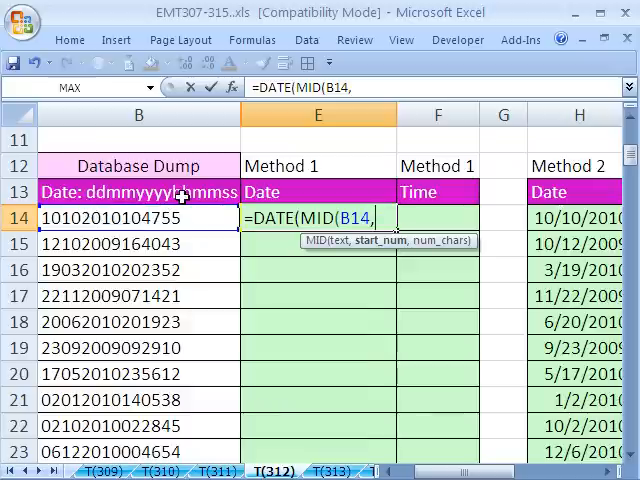
{"action": "mouse_move", "coordinate": [372, 256]}
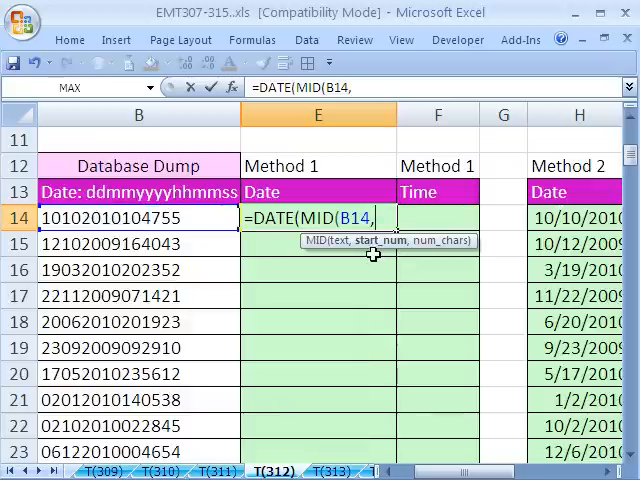
{"action": "type", "text": "5,"}
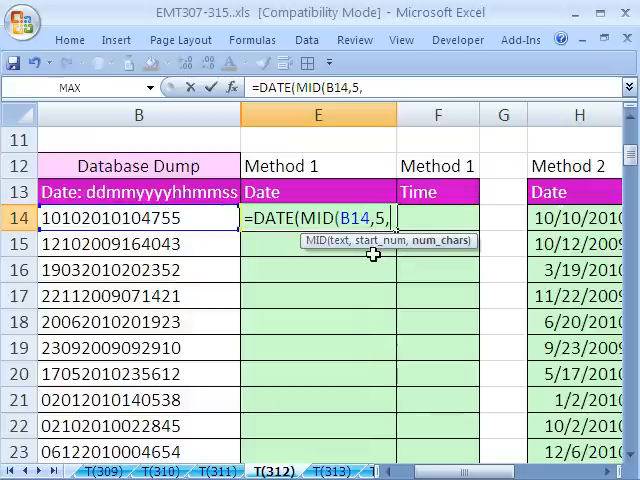
{"action": "type", "text": "4)"}
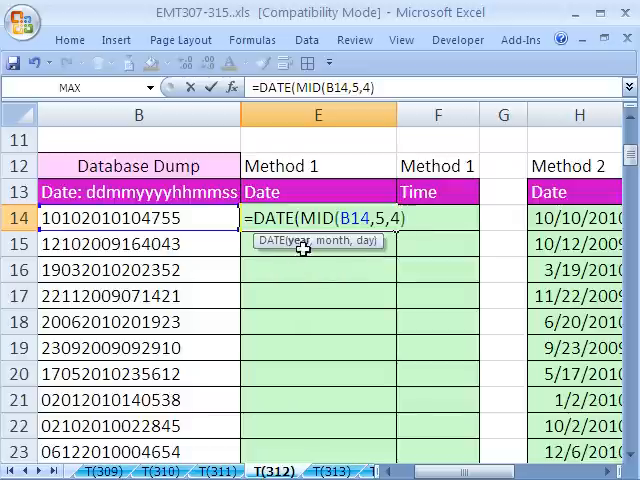
{"action": "type", "text": ","}
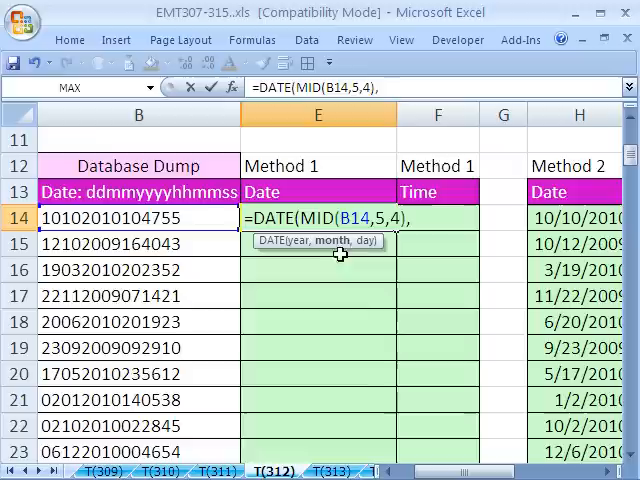
Step: Add month MID(B14,3,2) and day LEFT(B14,2) to complete the DATE formula
{"action": "type", "text": ",MID(B14,"}
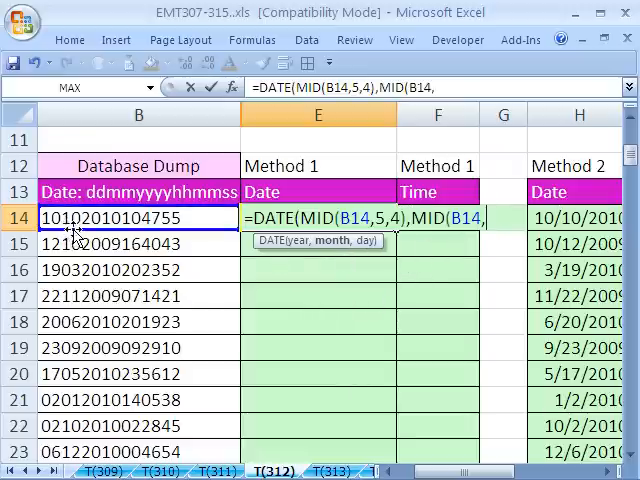
{"action": "type", "text": "3,2),"}
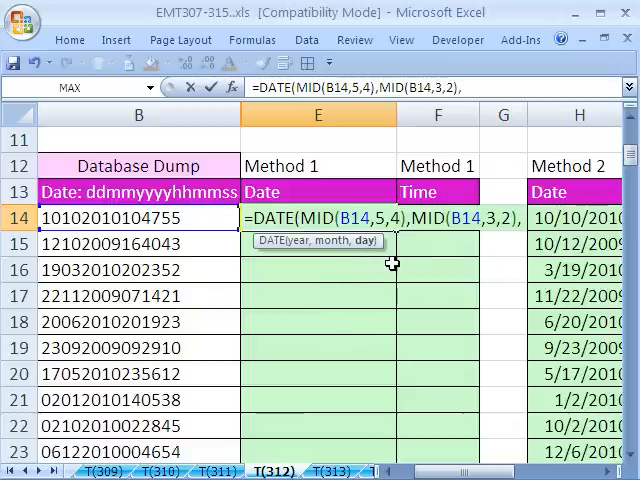
{"action": "type", "text": "MID(B14,"}
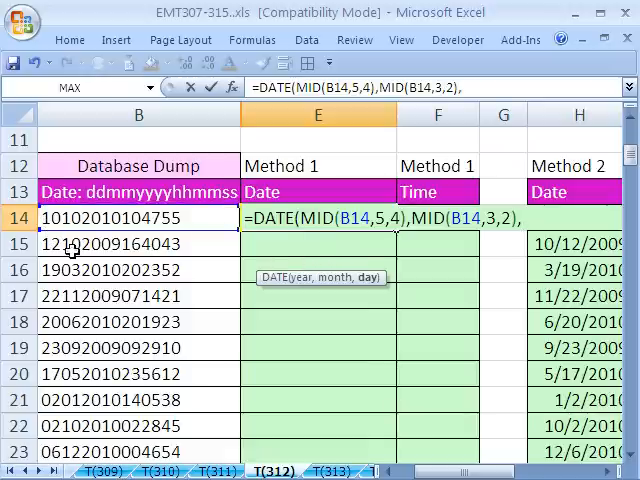
{"action": "type", "text": "LEFT(B14"}
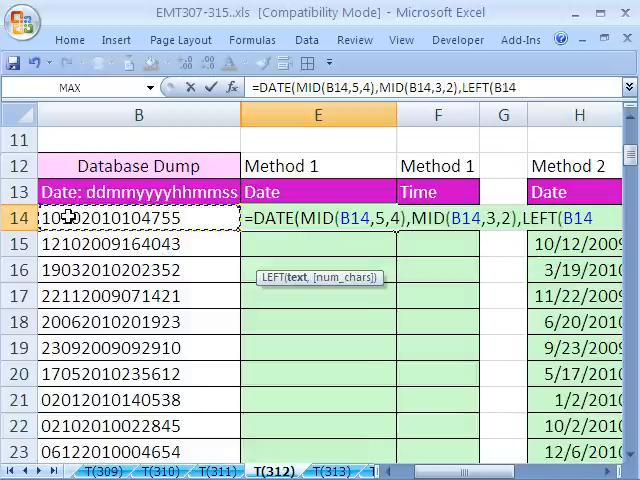
{"action": "type", "text": ",2)"}
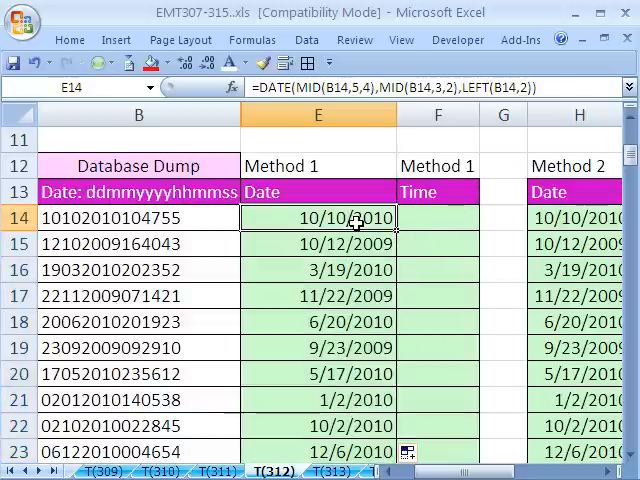
{"action": "mouse_move", "coordinate": [344, 220]}
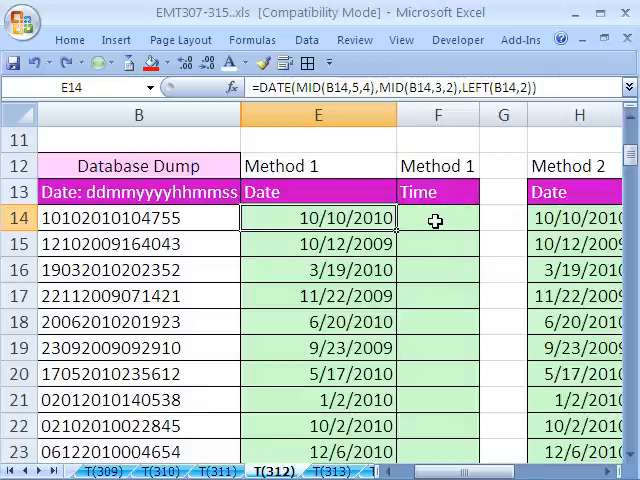
Step: Hide the Method 1 Date column E
{"action": "left_click", "coordinate": [436, 218]}
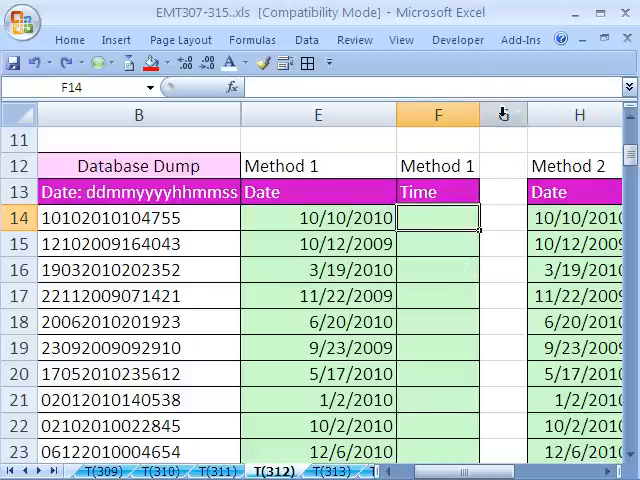
{"action": "right_click", "coordinate": [436, 114]}
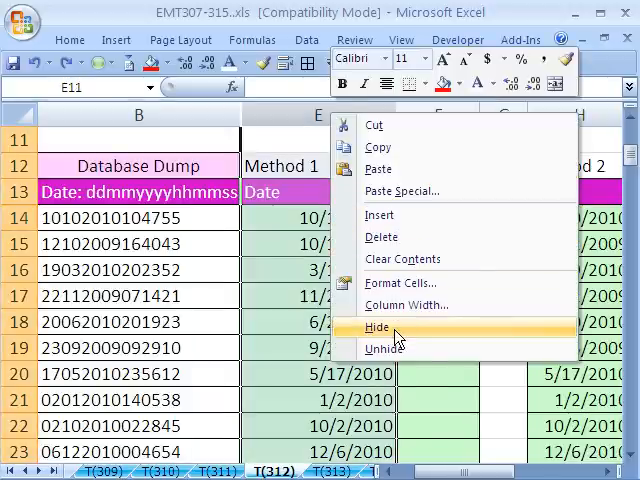
{"action": "left_click", "coordinate": [378, 328]}
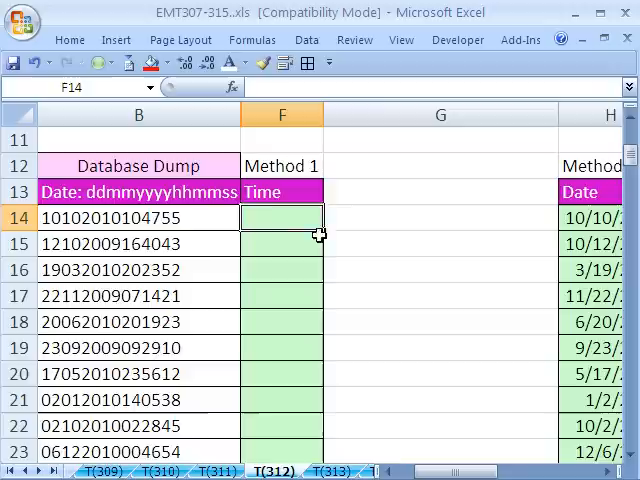
Step: Fill the Time column with =TIME(MID(B14,9,2),MID(B14,11,2),0), giving times like 10:47 AM
{"action": "type", "text": "=ti"}
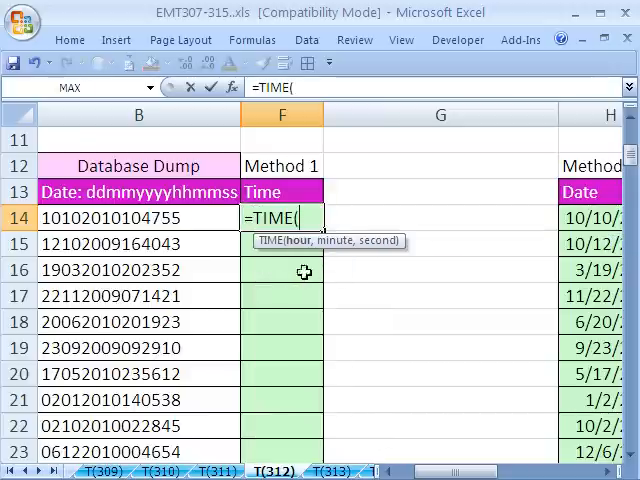
{"action": "mouse_move", "coordinate": [342, 256]}
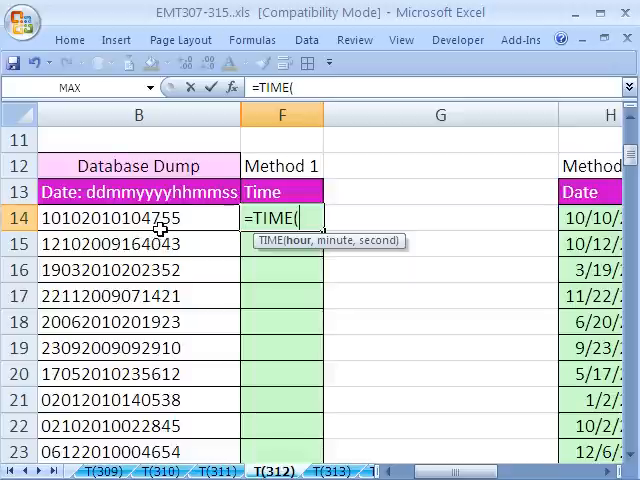
{"action": "type", "text": "MID(B14,"}
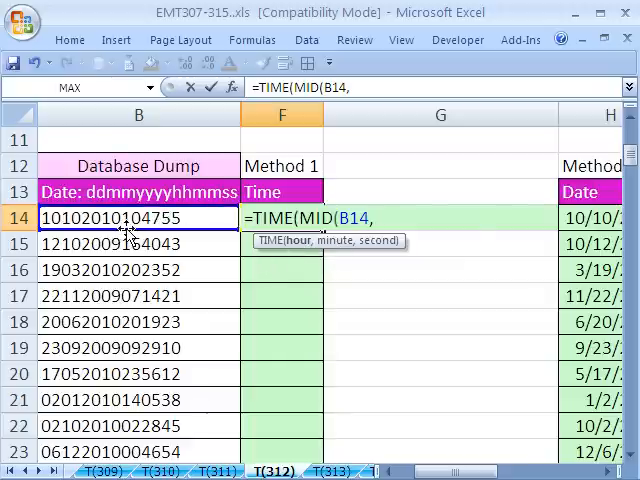
{"action": "type", "text": "9,2),"}
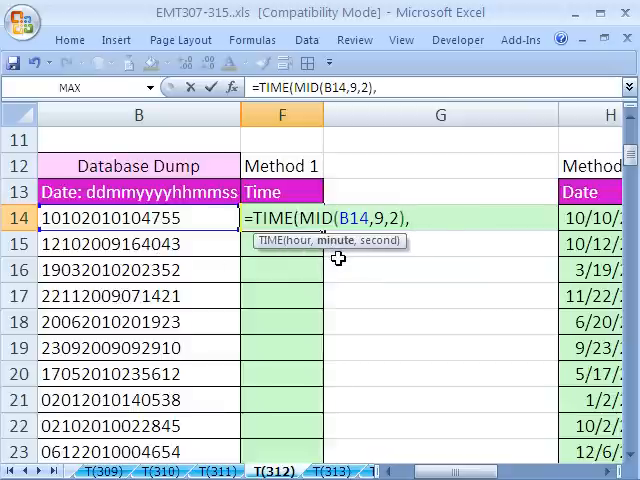
{"action": "type", "text": "MID(B14,"}
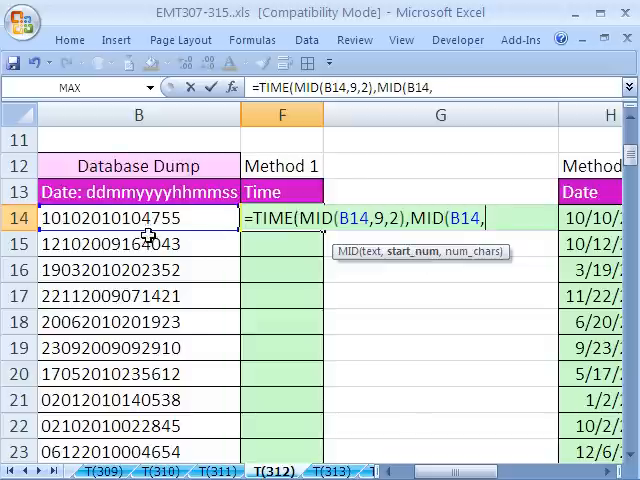
{"action": "type", "text": "11,2"}
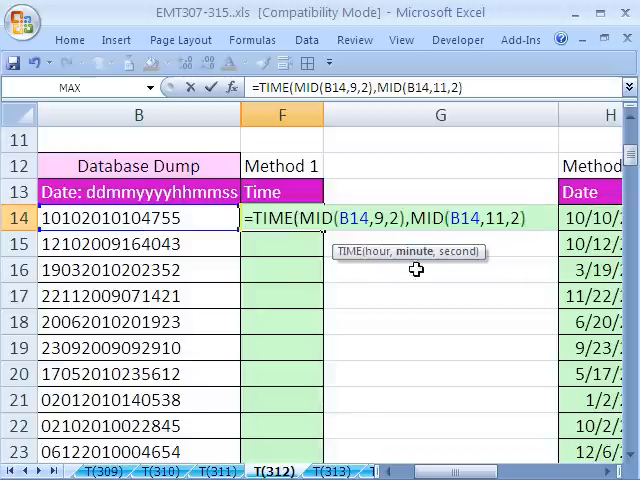
{"action": "type", "text": ","}
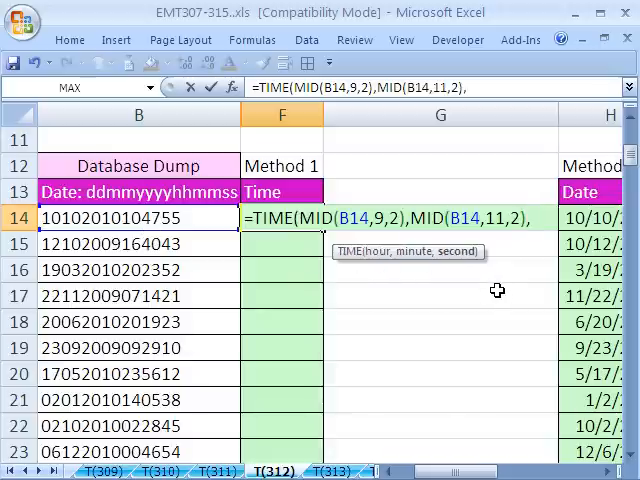
{"action": "type", "text": "0"}
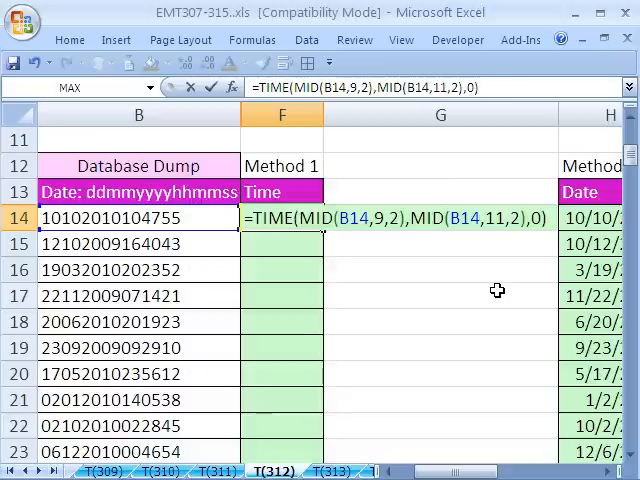
{"action": "key", "text": "Enter"}
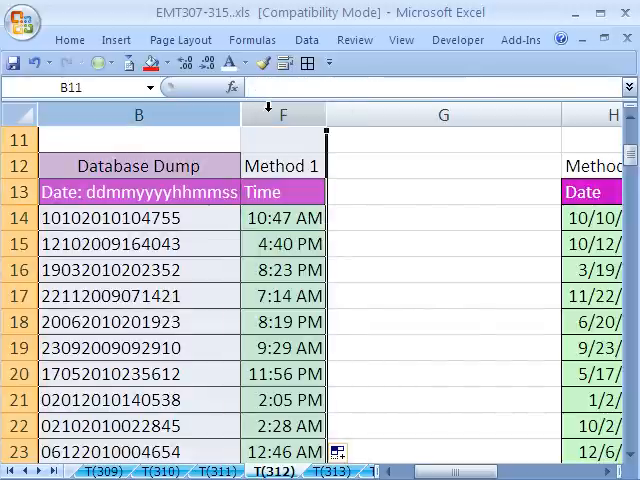
Step: Unhide the Account, Amount and Method 1 Date columns beside the timestamps
{"action": "scroll", "scroll_direction": "right", "scroll_amount": 3}
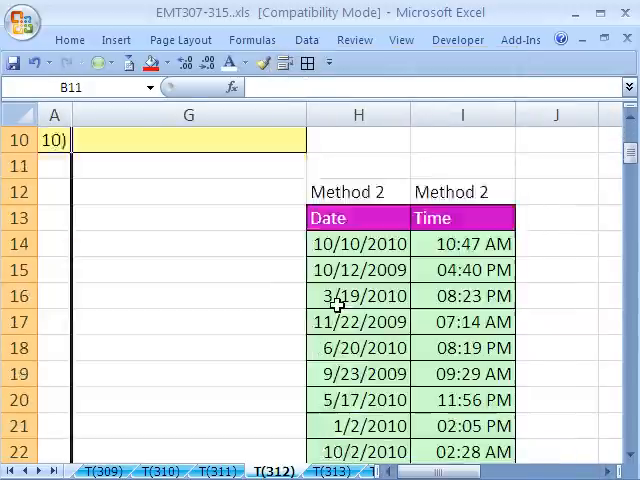
{"action": "scroll", "scroll_direction": "down", "scroll_amount": 3}
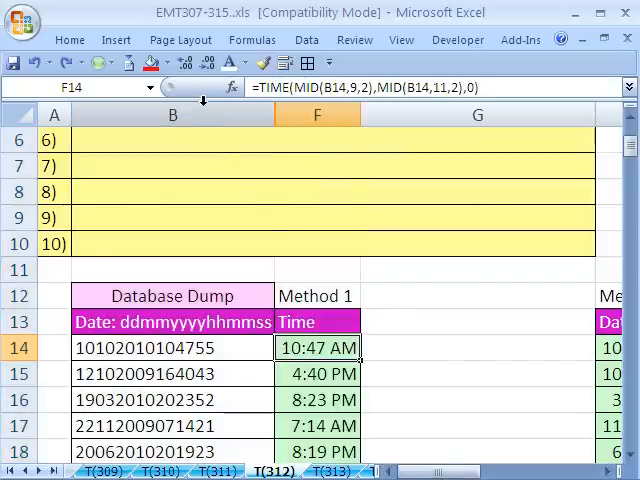
{"action": "right_click", "coordinate": [172, 114]}
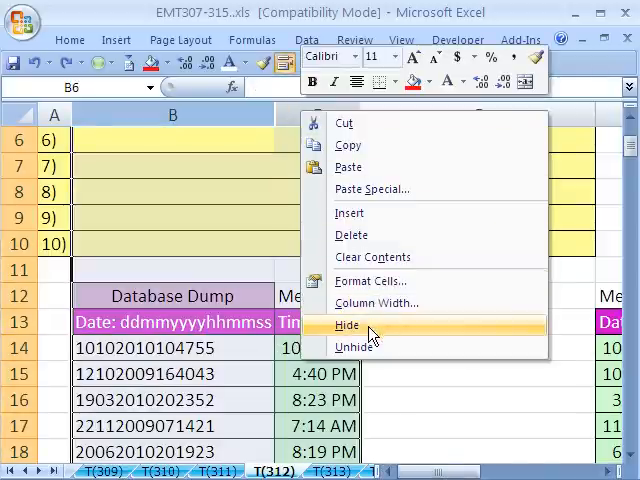
{"action": "left_click", "coordinate": [354, 346]}
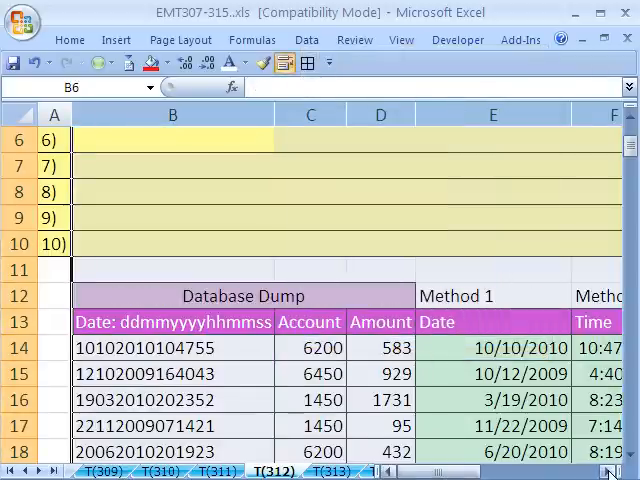
{"action": "scroll", "scroll_direction": "right", "scroll_amount": 3}
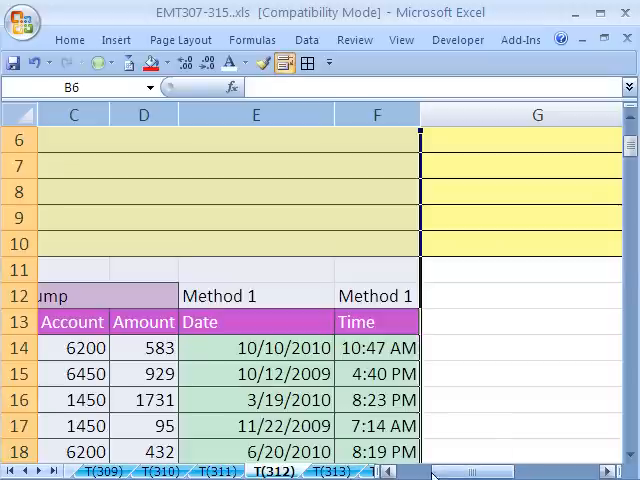